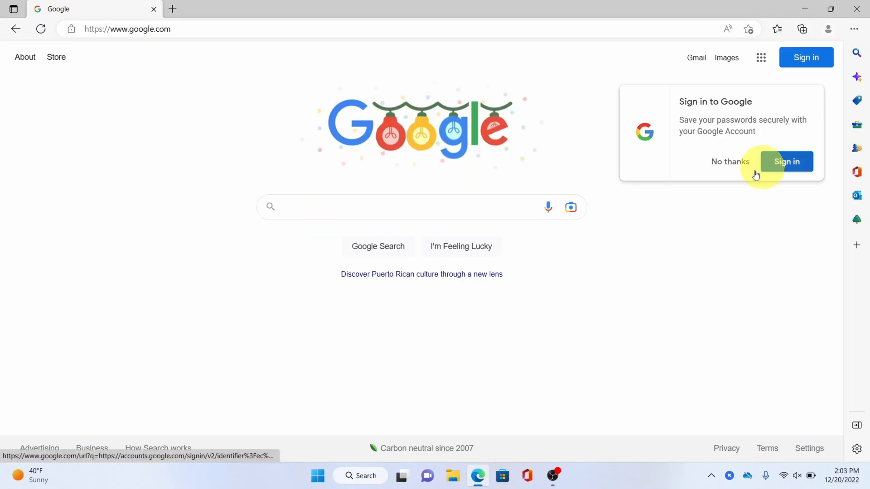
# - Dismiss the sign-in prompt and search Google for 'visual studio code'
pyautogui.click(421, 206)
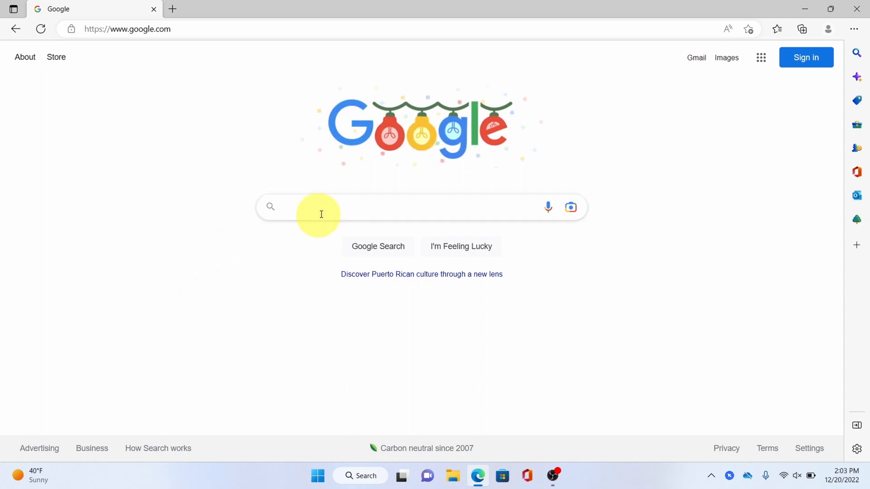
pyautogui.write('v')
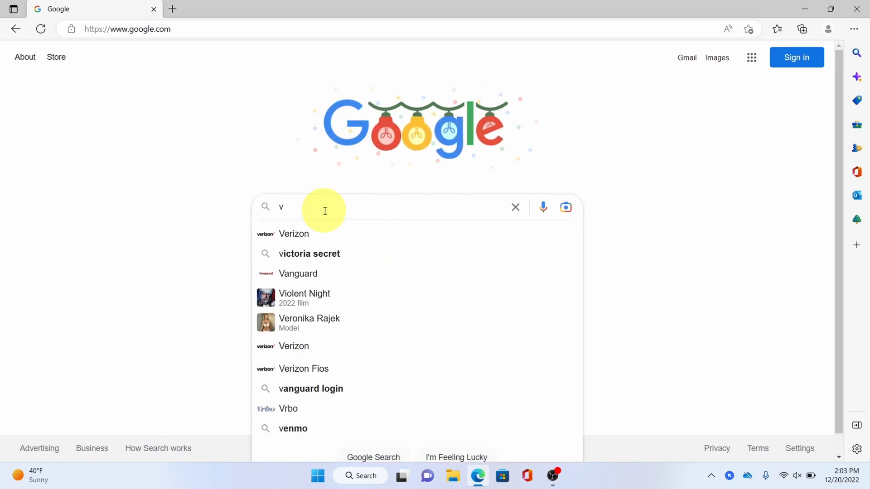
pyautogui.write('isual studio code')
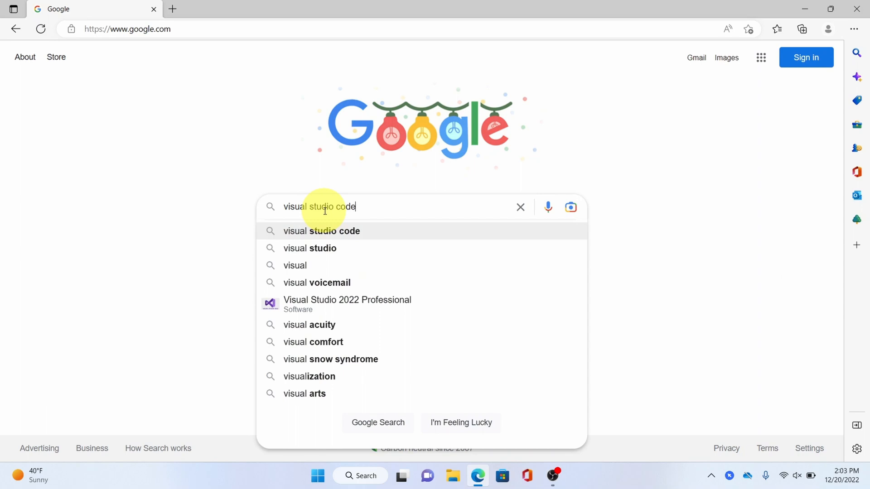
pyautogui.press('Enter')
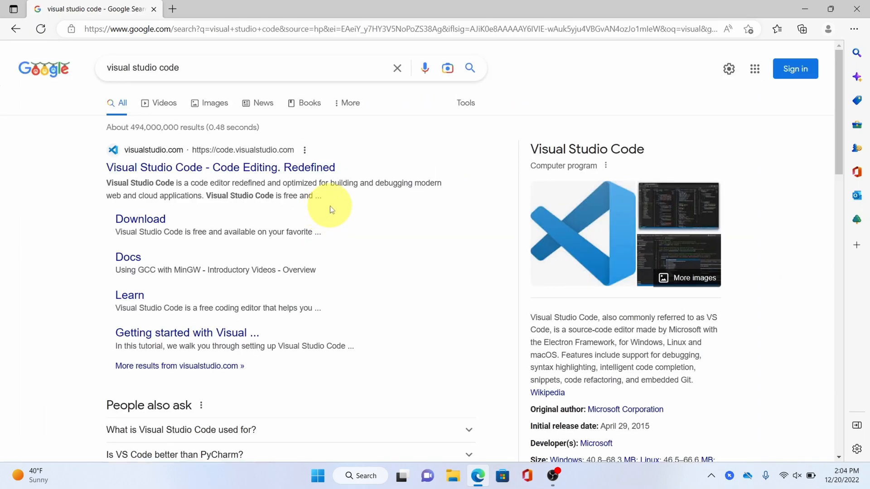
# - Go to the official VS Code site and show the macOS, Windows x64 and Linux x64 downloads
pyautogui.click(219, 167)
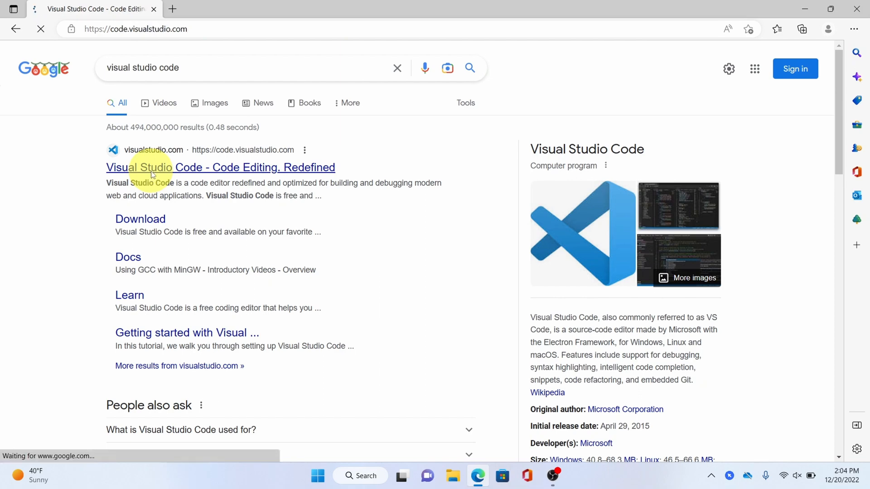
pyautogui.click(221, 168)
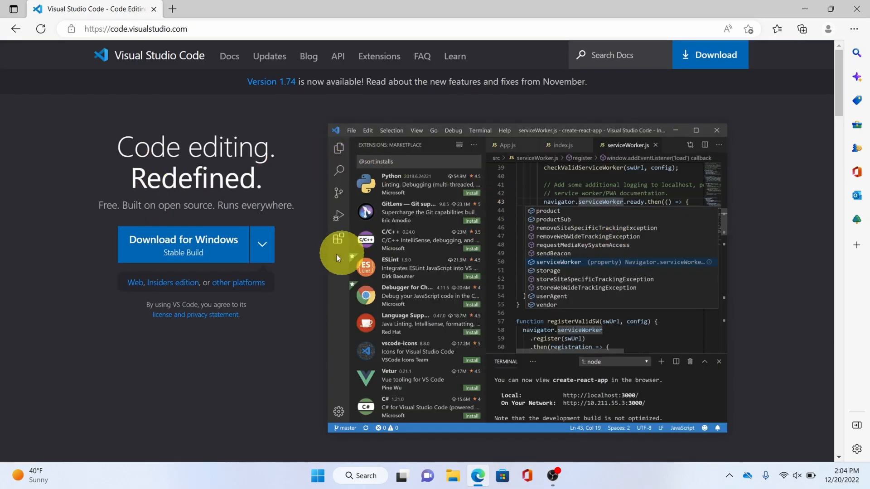
pyautogui.click(262, 243)
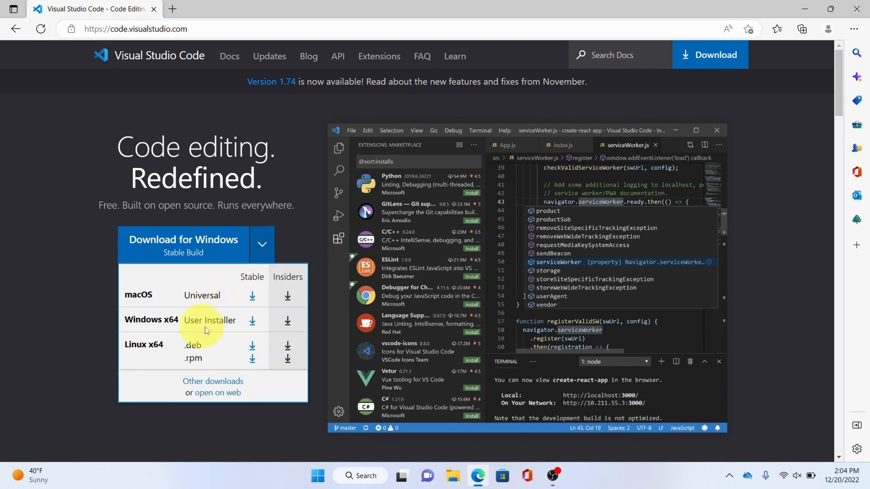
pyautogui.moveTo(277, 292)
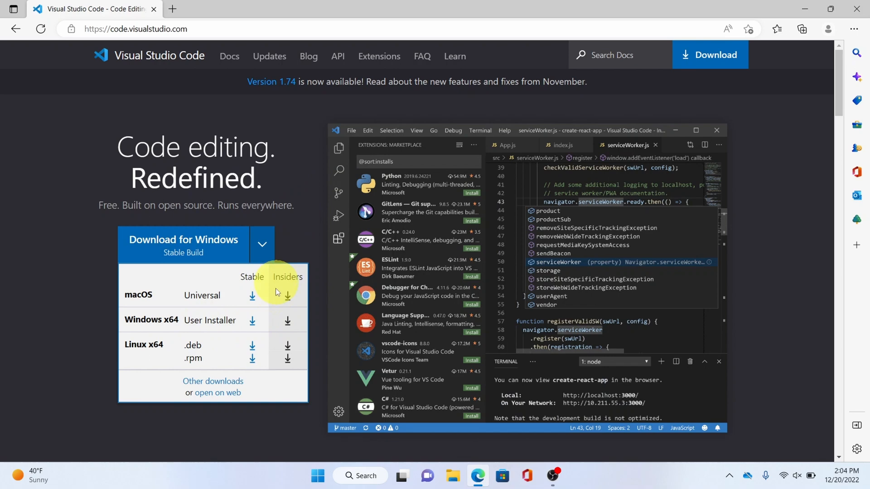
pyautogui.moveTo(233, 322)
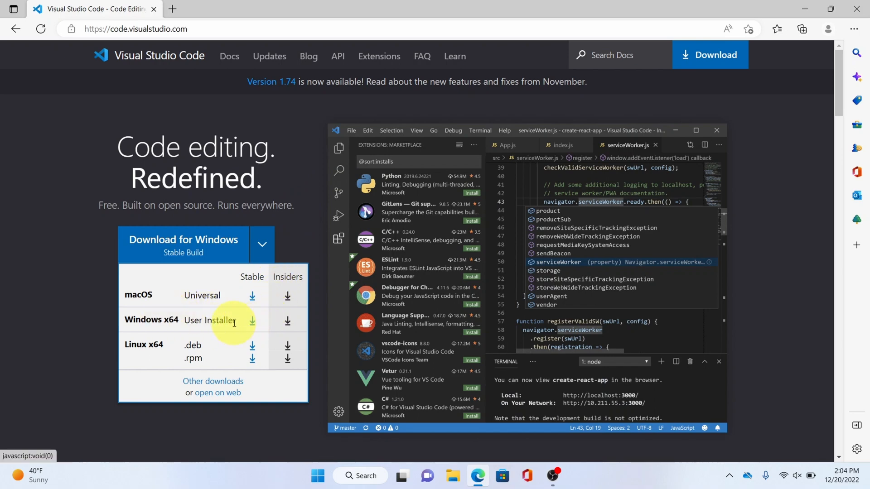
pyautogui.moveTo(251, 322)
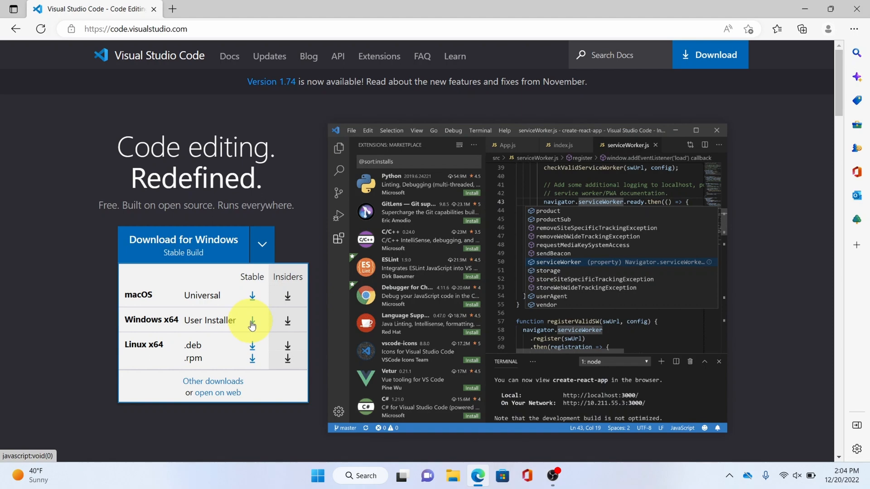
# - Download the stable Windows x64 user installer VSCodeUserSetup-x64-1.74.2.exe in Edge
pyautogui.click(251, 324)
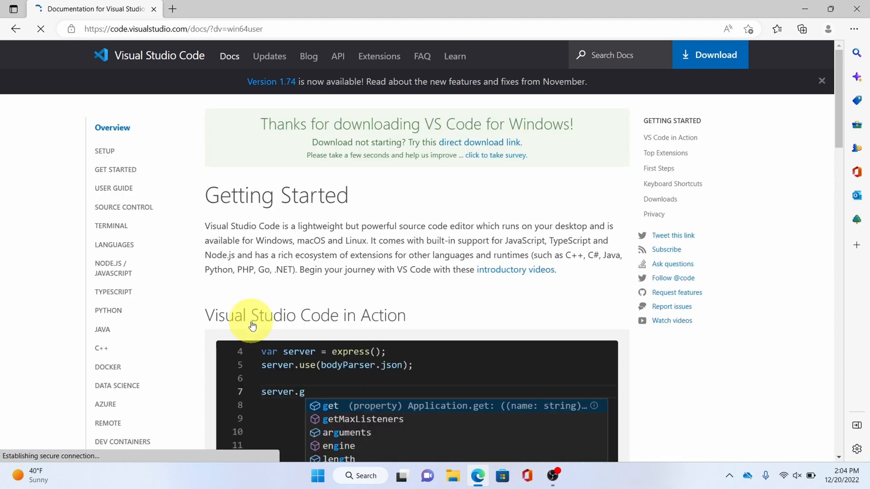
pyautogui.click(801, 29)
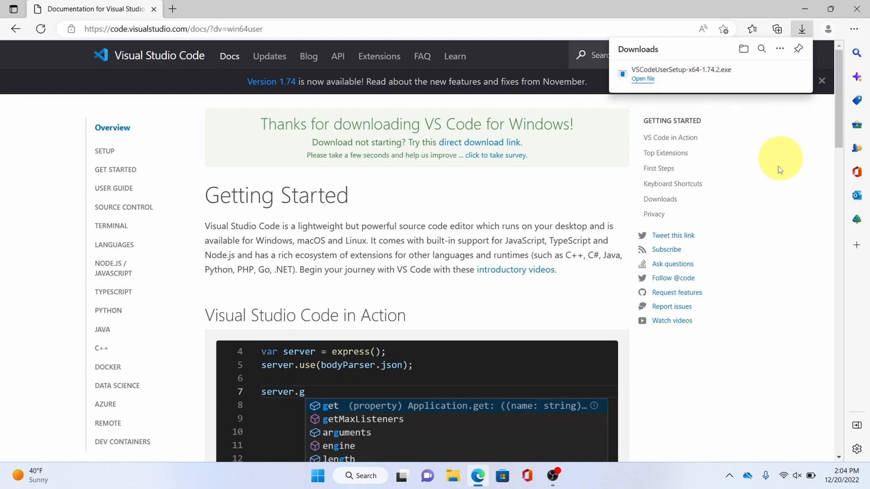
pyautogui.moveTo(629, 120)
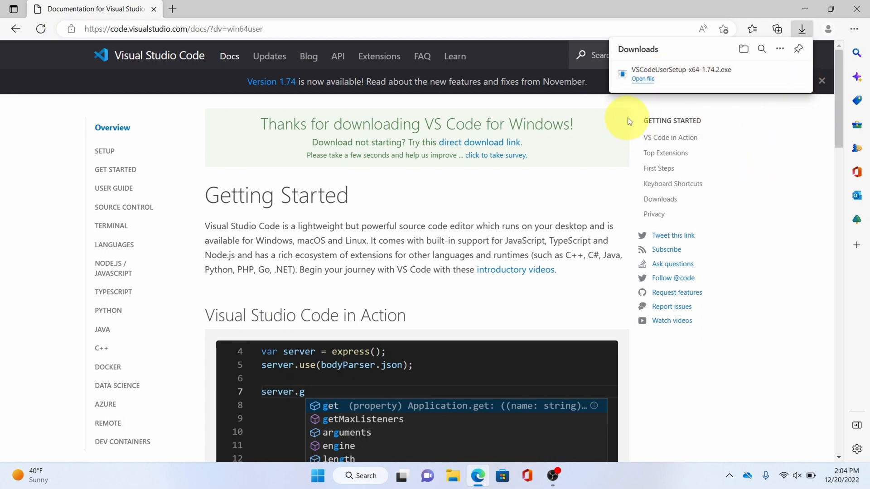
pyautogui.moveTo(647, 75)
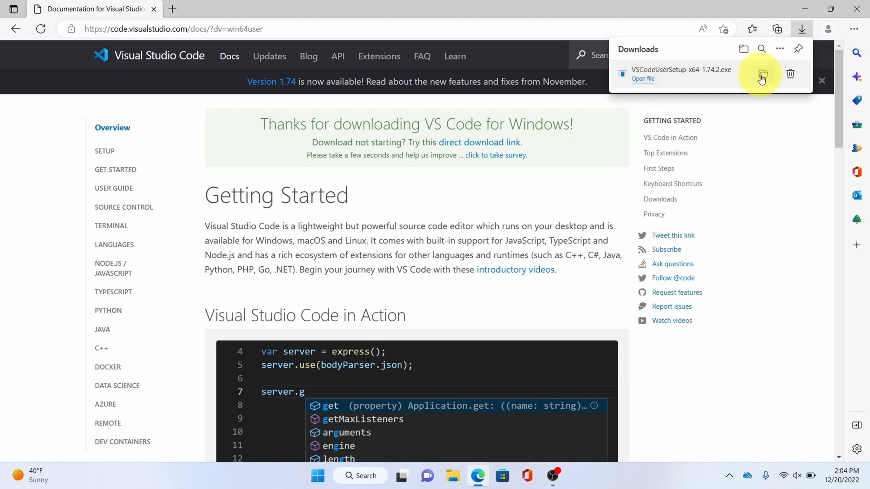
# - Reveal VSCodeUserSetup-x64-1.74.2 in the Downloads folder and run it
pyautogui.click(760, 74)
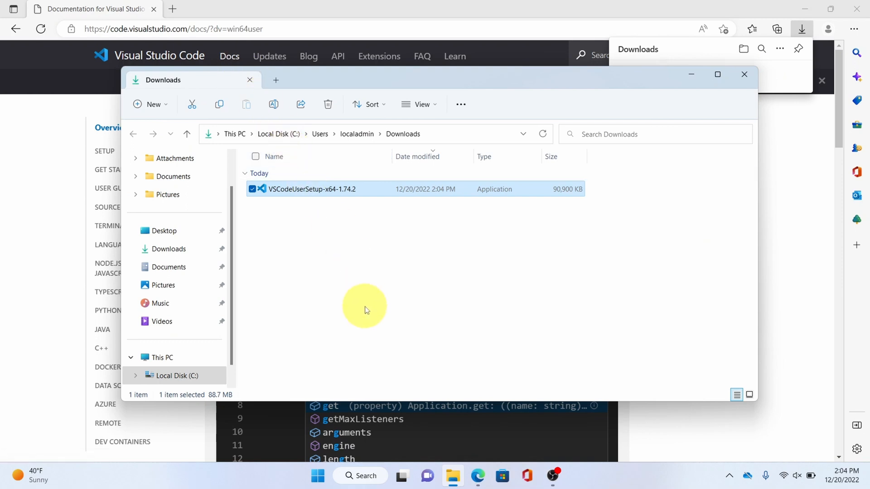
pyautogui.moveTo(318, 194)
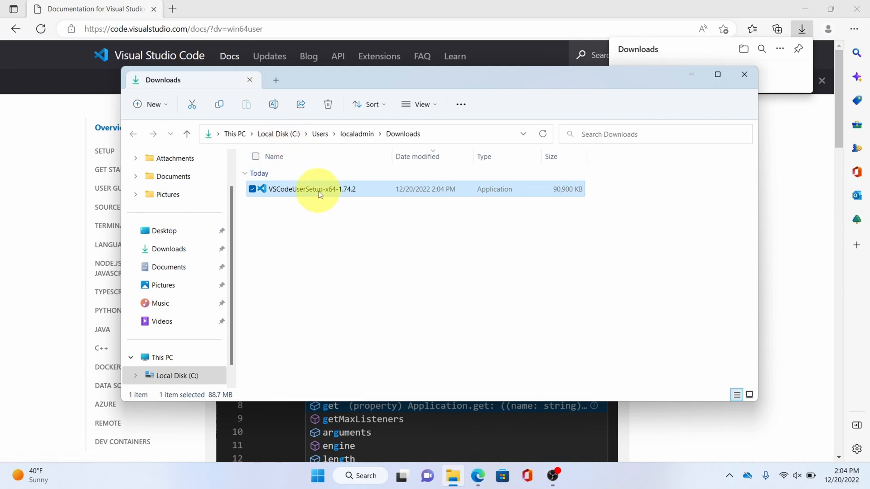
pyautogui.doubleClick(311, 189)
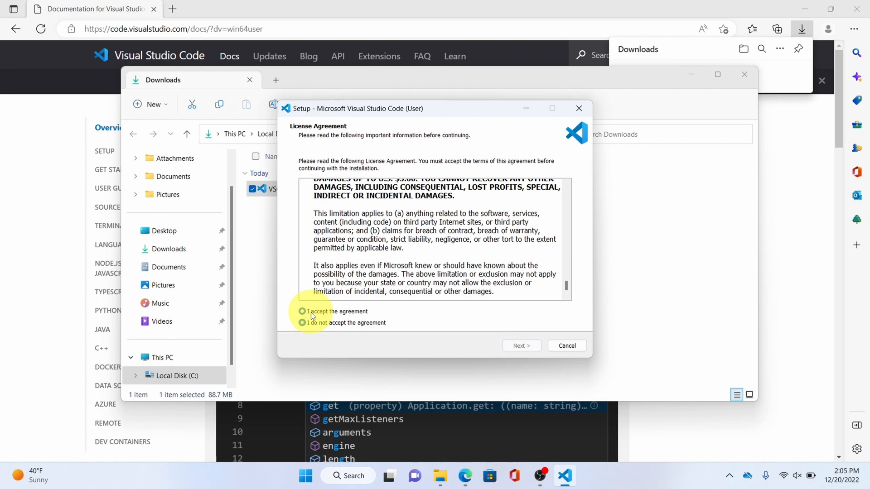
# - Accept the license agreement and keep the default destination folder
pyautogui.click(519, 345)
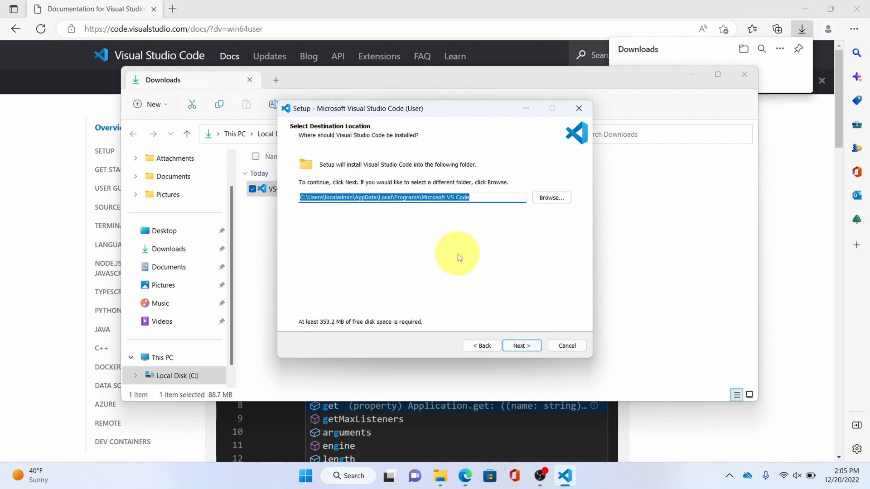
pyautogui.moveTo(438, 198)
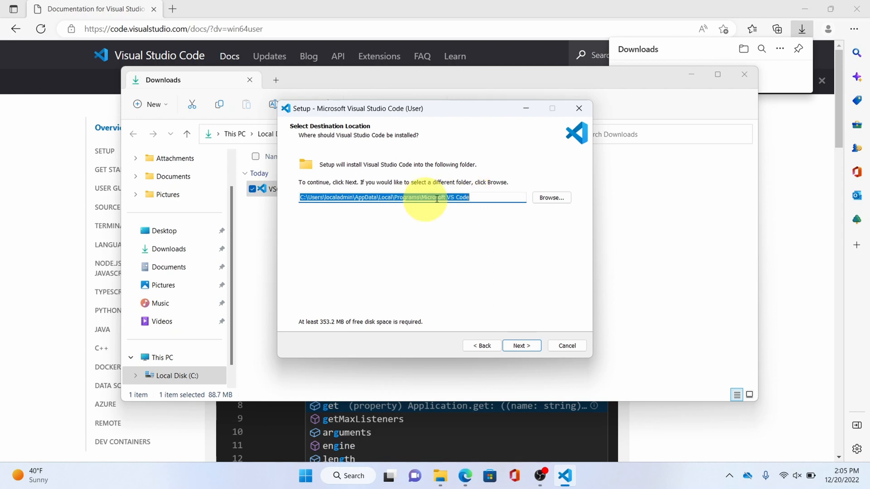
pyautogui.moveTo(326, 330)
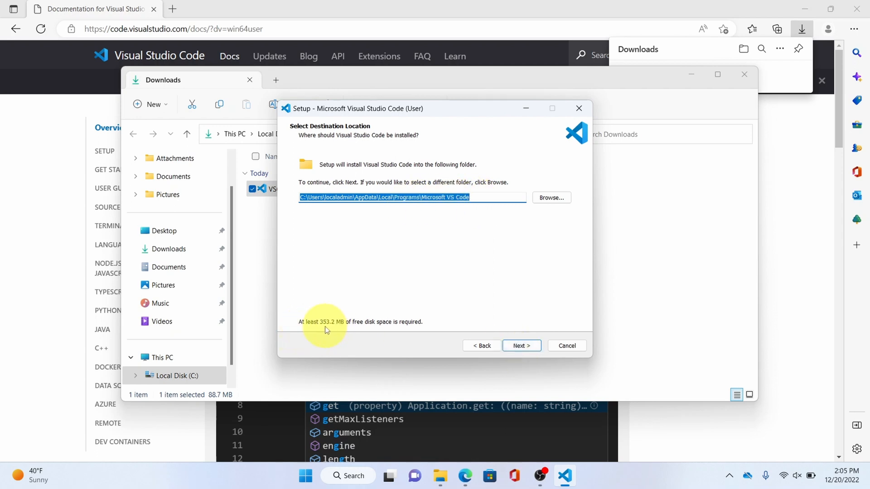
pyautogui.click(520, 345)
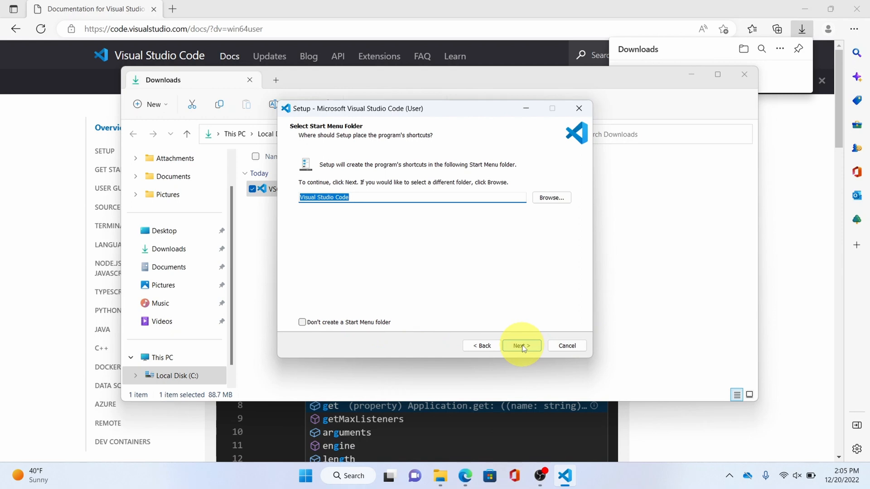
# - Keep the default Start Menu folder, enable the desktop icon and both 'Open with Code' actions, and reach Ready to Install
pyautogui.click(520, 345)
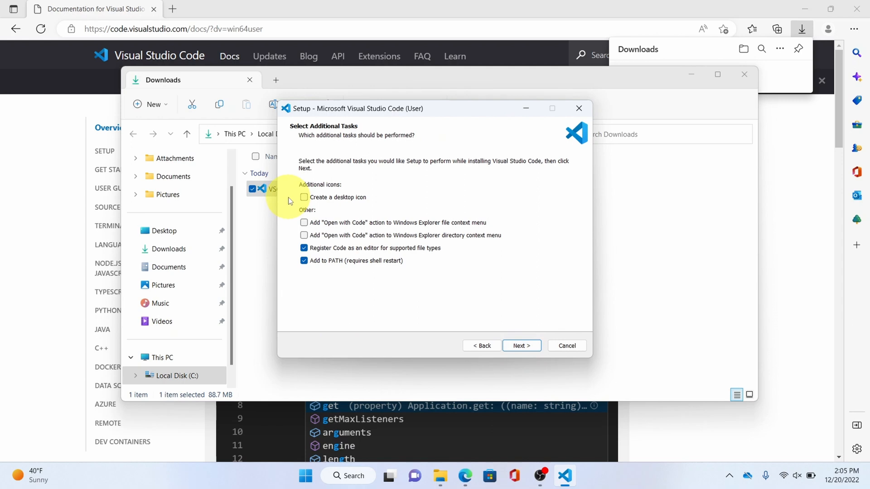
pyautogui.click(304, 196)
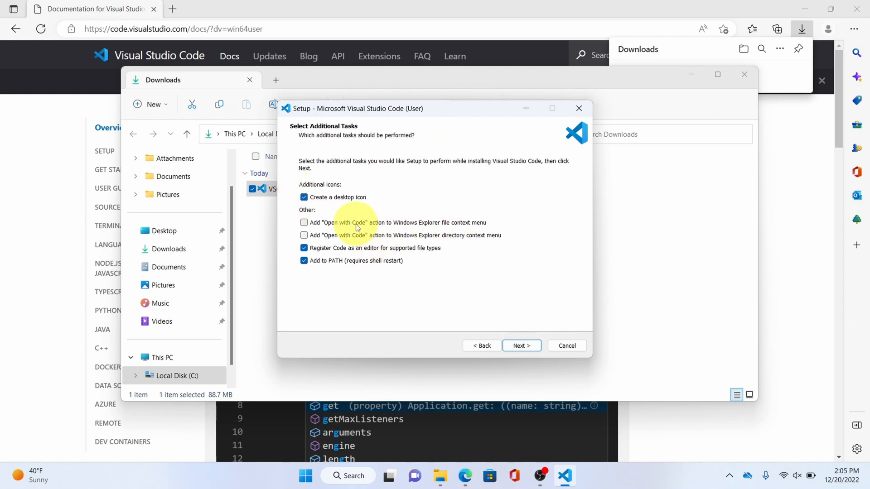
pyautogui.click(305, 223)
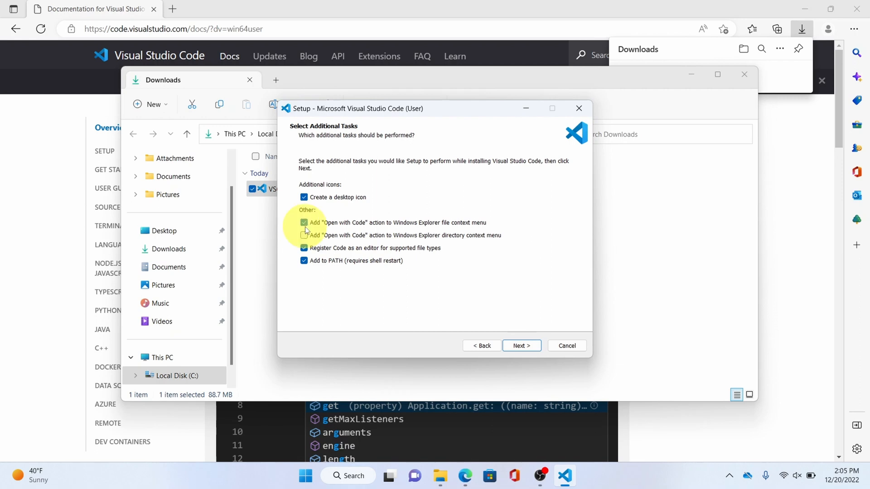
pyautogui.click(304, 236)
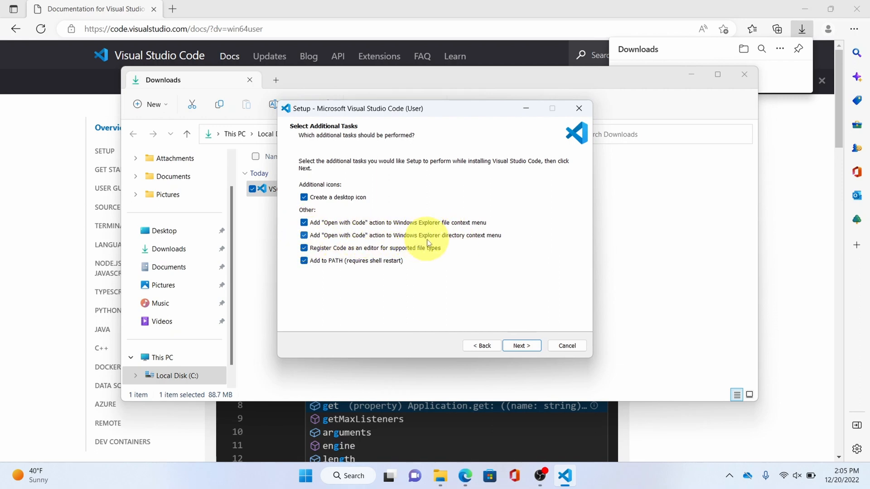
pyautogui.click(521, 345)
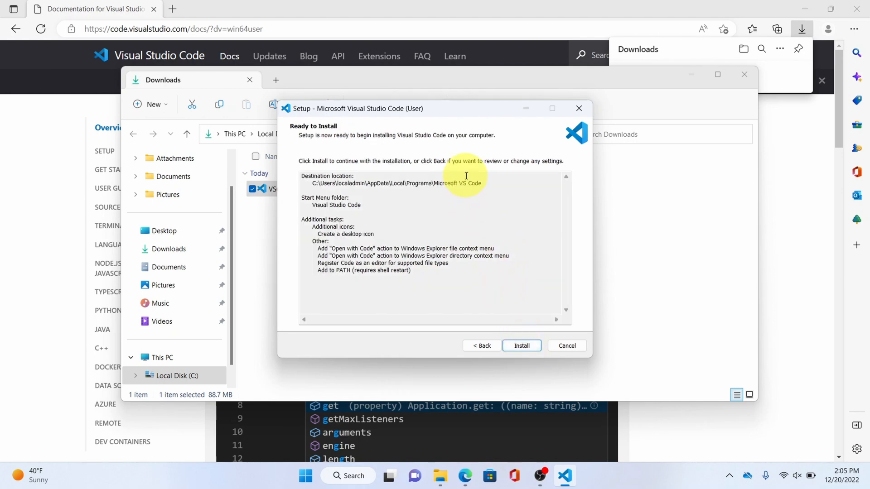
pyautogui.moveTo(478, 183)
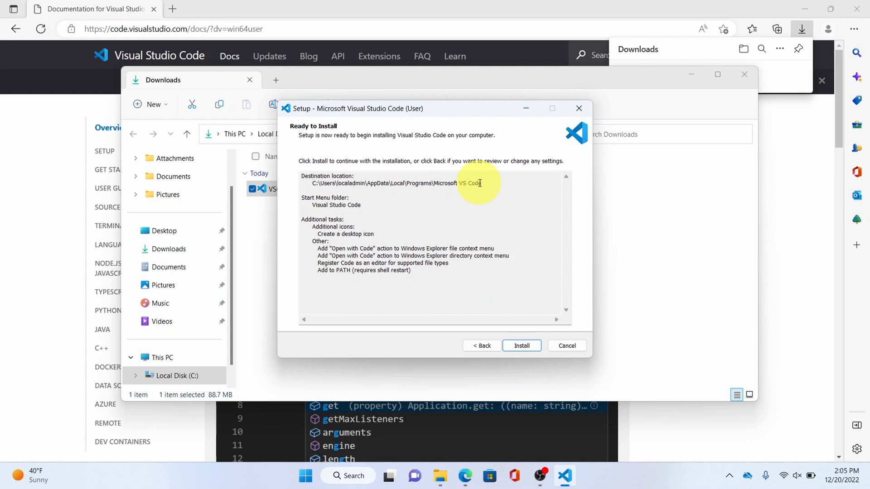
pyautogui.moveTo(543, 349)
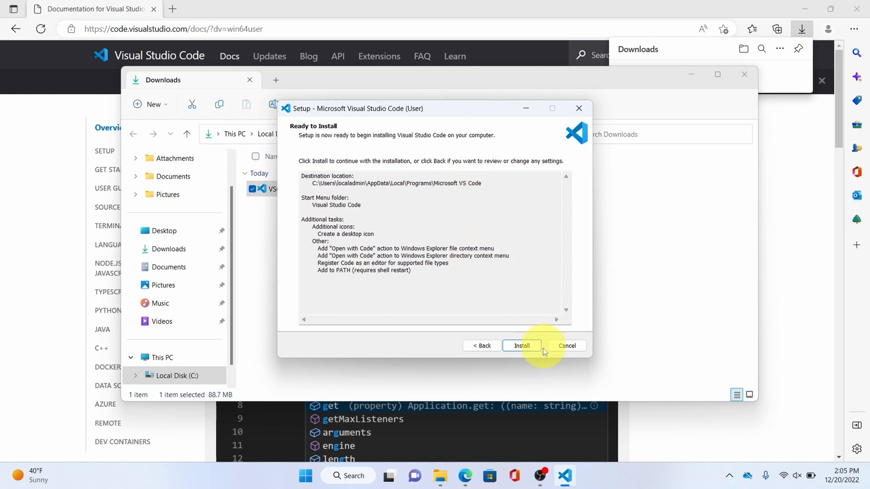
# - Install VS Code and finish setup with Launch Visual Studio Code checked
pyautogui.click(520, 345)
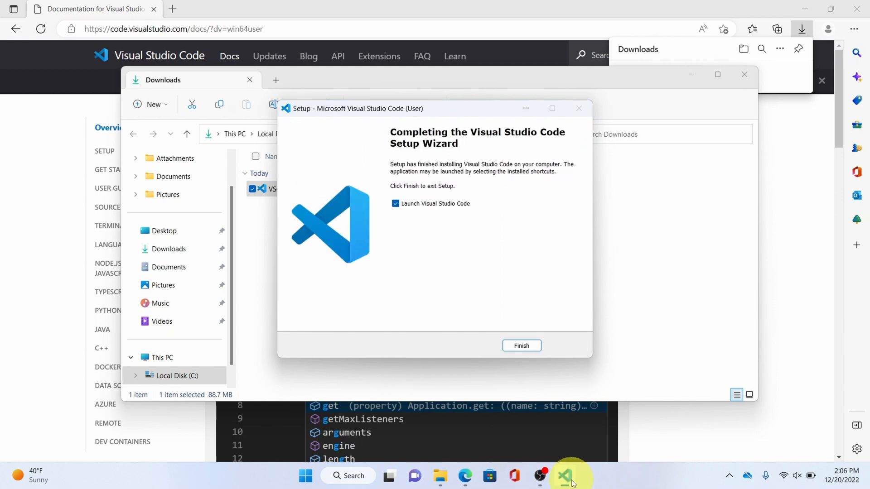
pyautogui.click(520, 345)
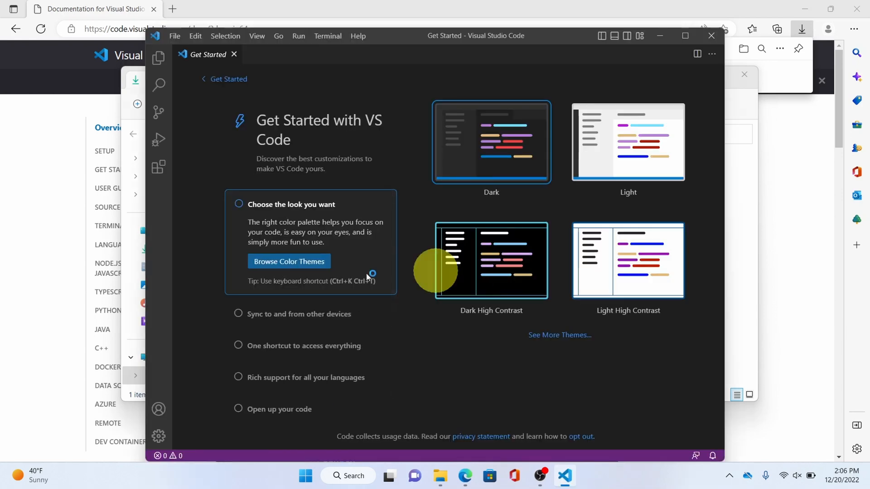
pyautogui.moveTo(455, 250)
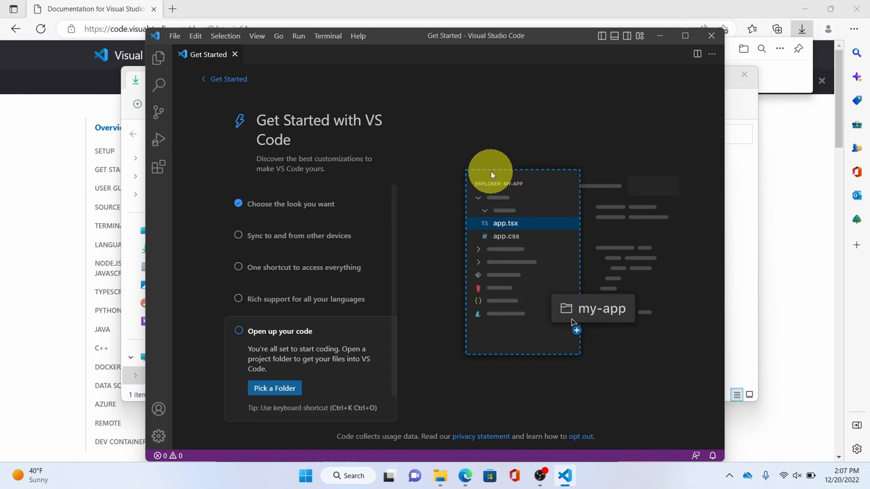
# - Choose Pick a Folder in the Get Started walkthrough, bringing up the Open Folder dialog
pyautogui.click(273, 387)
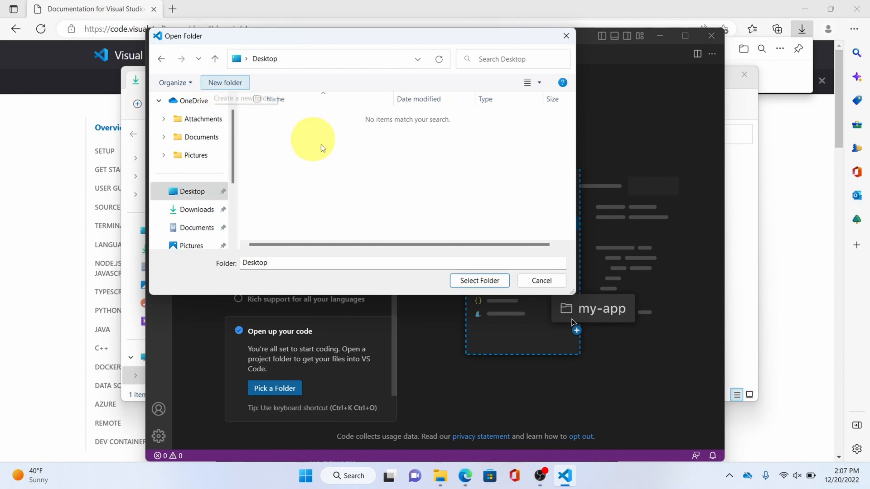
# - Create a Demo folder on the Desktop and select it as the workspace folder
pyautogui.click(225, 82)
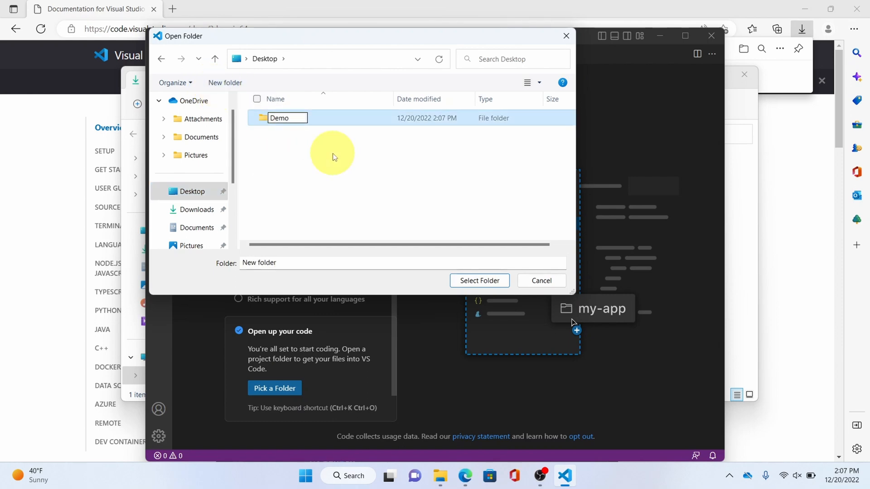
pyautogui.doubleClick(280, 117)
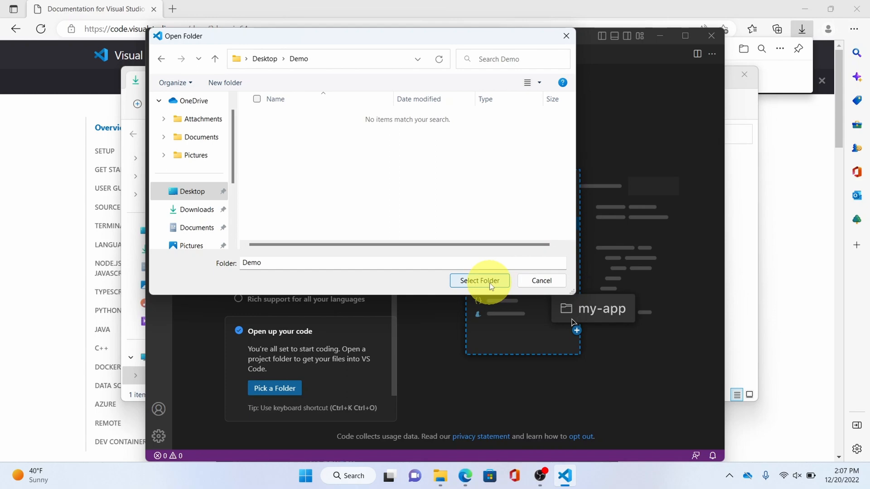
pyautogui.click(478, 281)
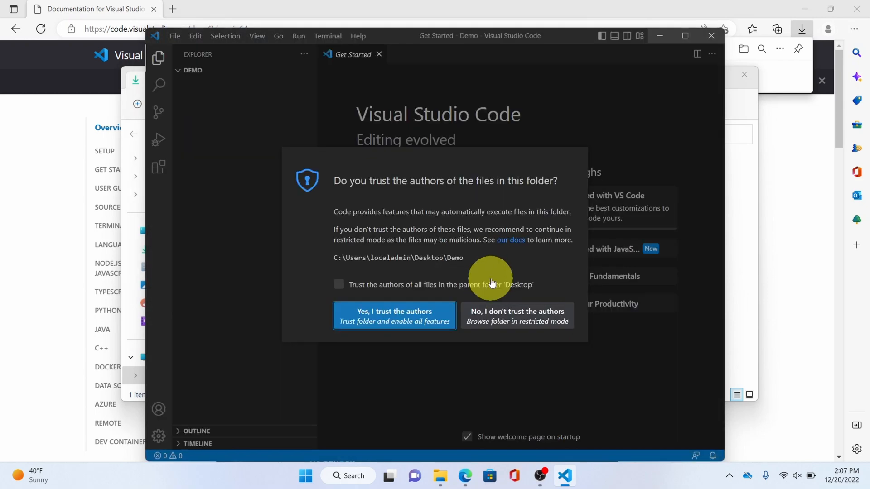
pyautogui.moveTo(367, 288)
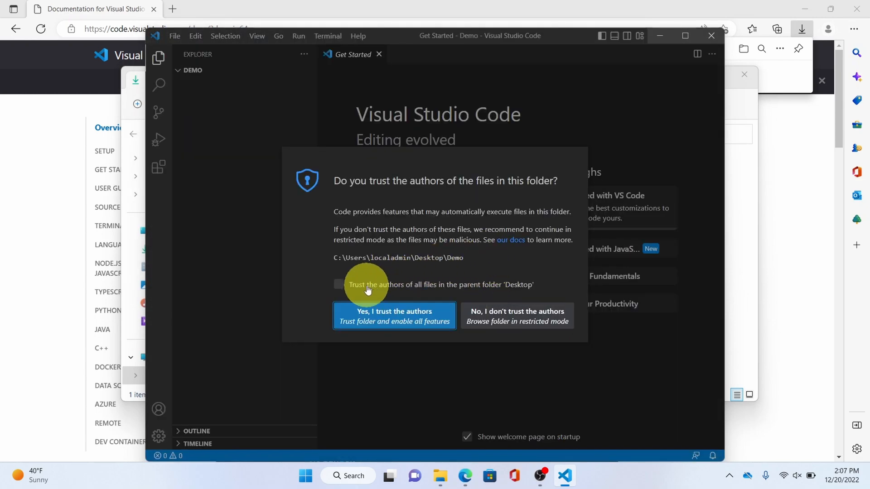
# - Trust the Demo folder's authors along with all files in the parent Desktop folder
pyautogui.click(338, 285)
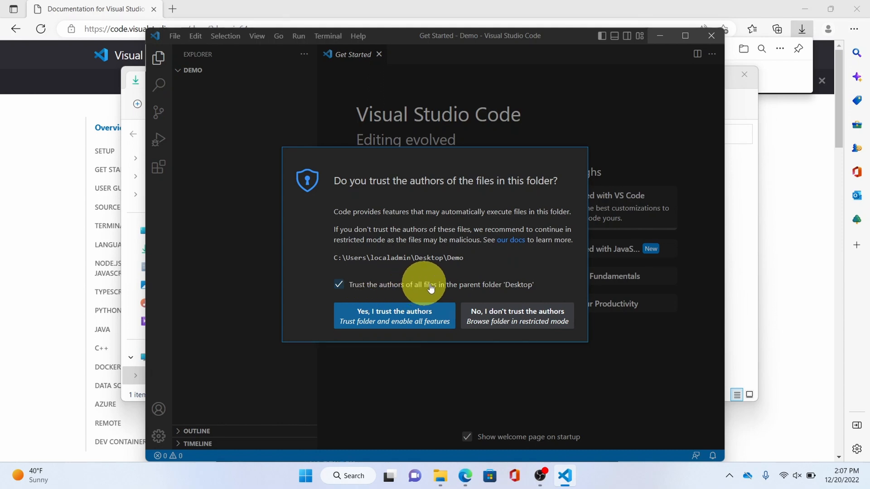
pyautogui.click(394, 316)
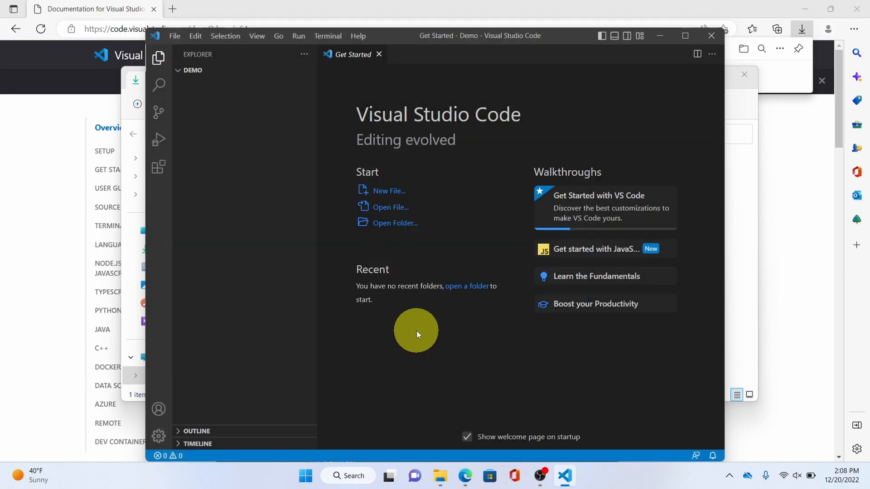
pyautogui.moveTo(251, 78)
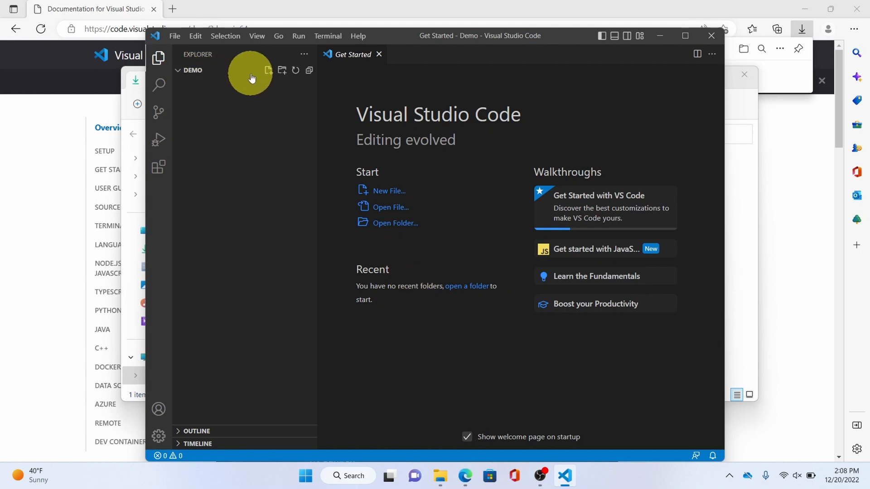
# - Create an empty main.py in the Demo folder and bring it up in the editor
pyautogui.click(268, 70)
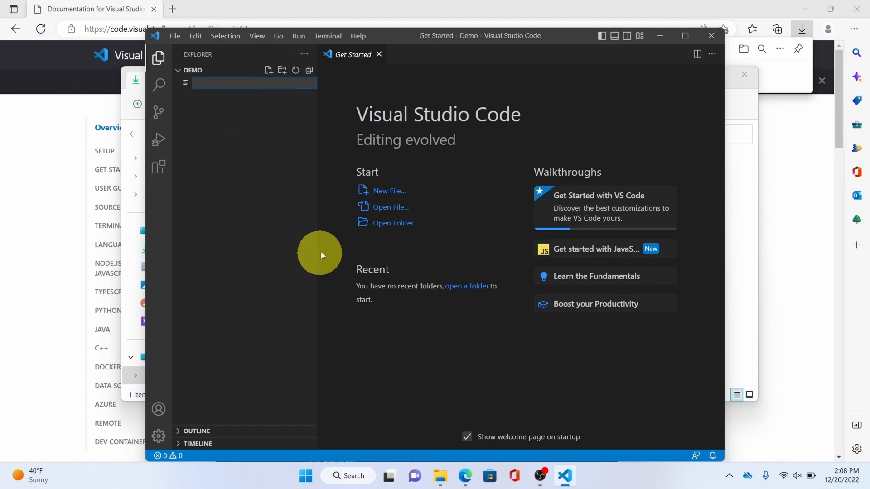
pyautogui.write('main.py')
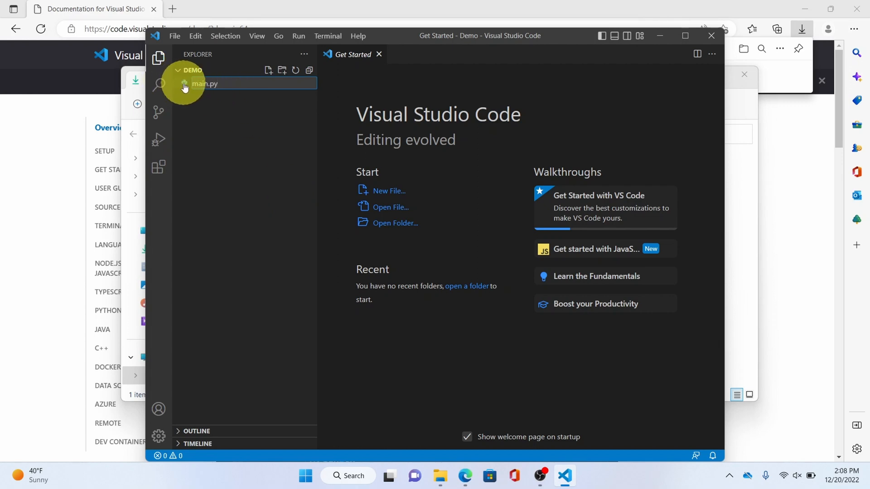
pyautogui.moveTo(250, 143)
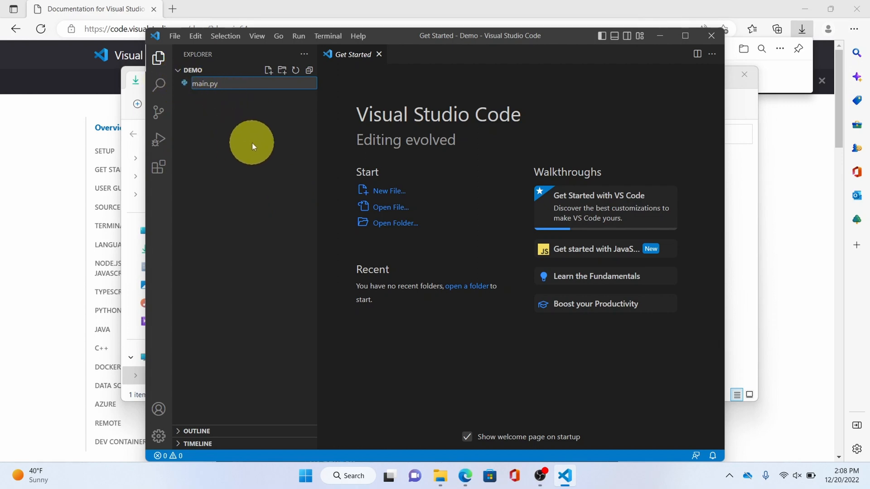
pyautogui.doubleClick(204, 84)
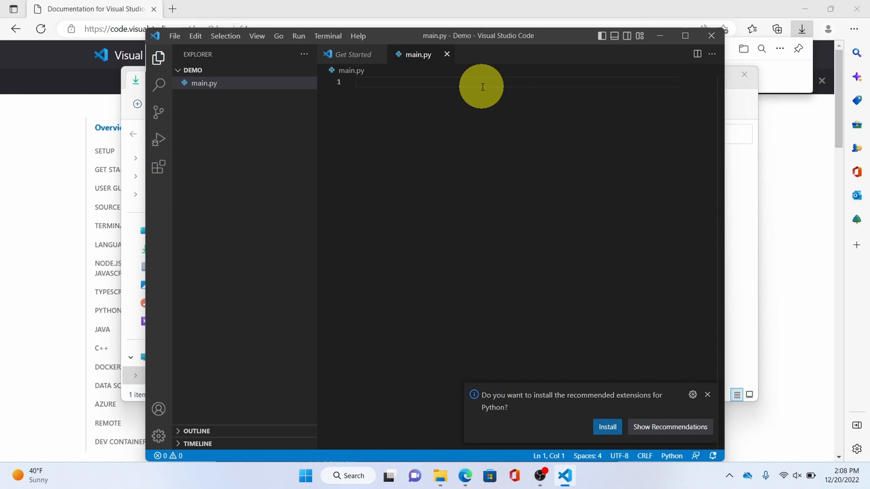
pyautogui.moveTo(518, 412)
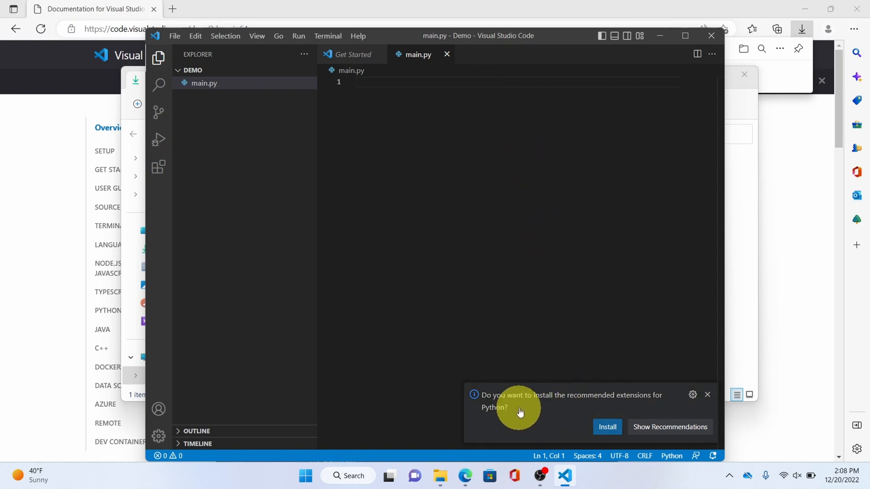
pyautogui.moveTo(564, 405)
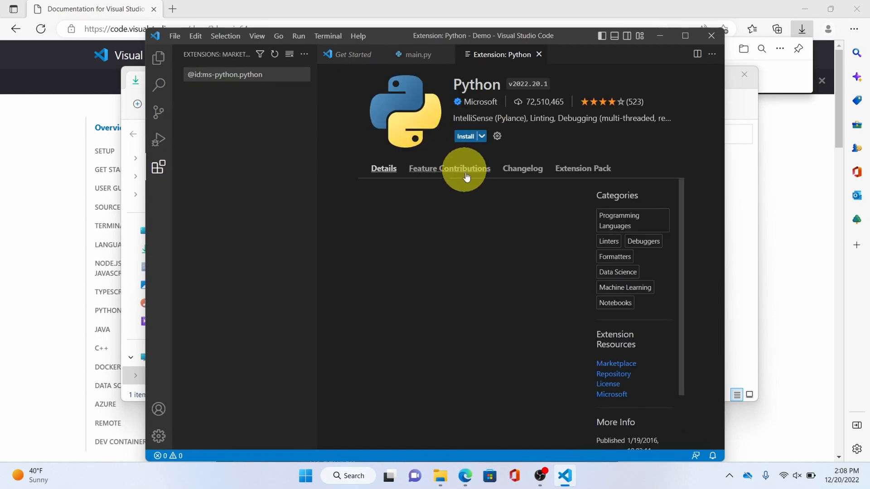
# - Install the Microsoft Python extension, then return to the empty main.py editor
pyautogui.click(466, 136)
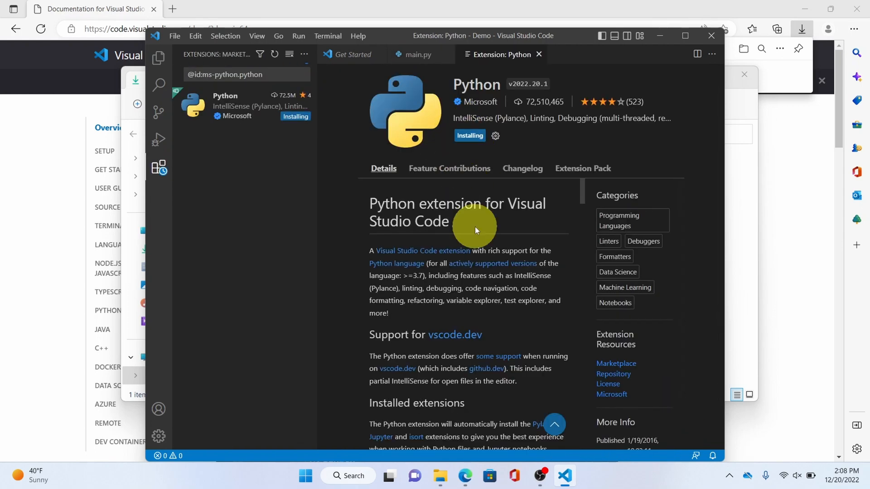
pyautogui.click(350, 54)
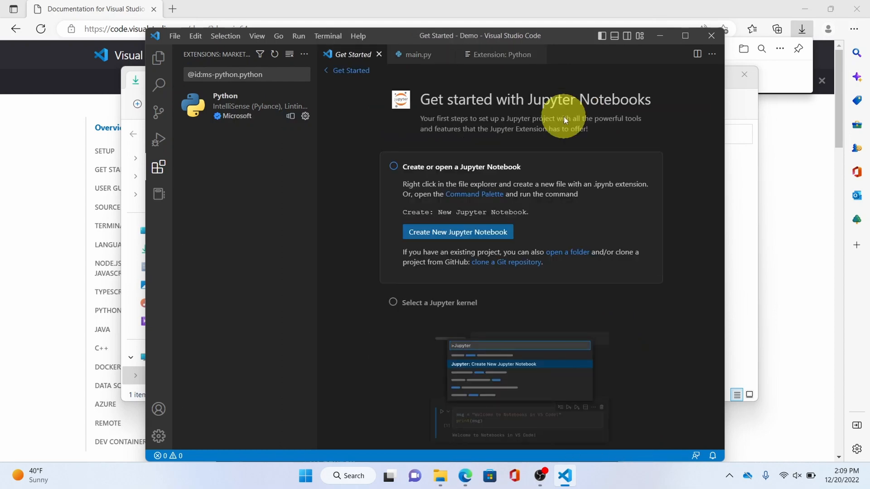
pyautogui.click(419, 54)
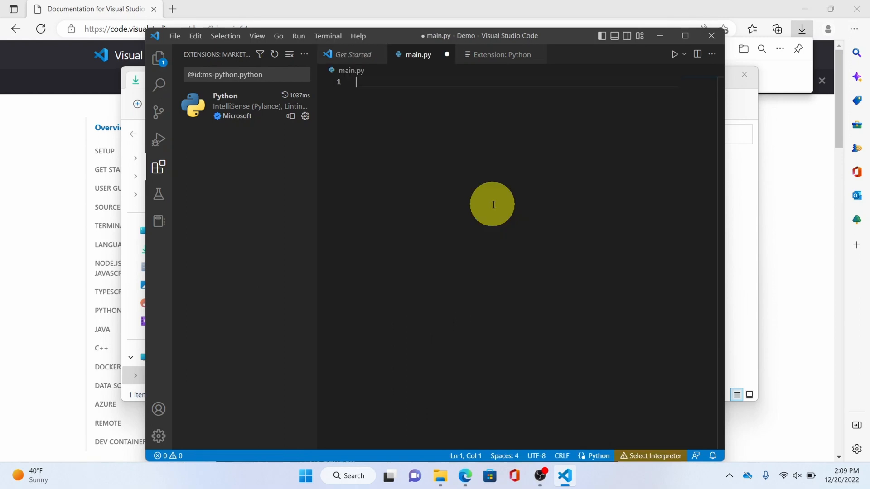
# - Write message = "Hello World!" with its f-string print in main.py, then begin naming a new file 'inde'
pyautogui.write('message = "Hello World!"')
pyautogui.write('print(f"Your message is {message}")')
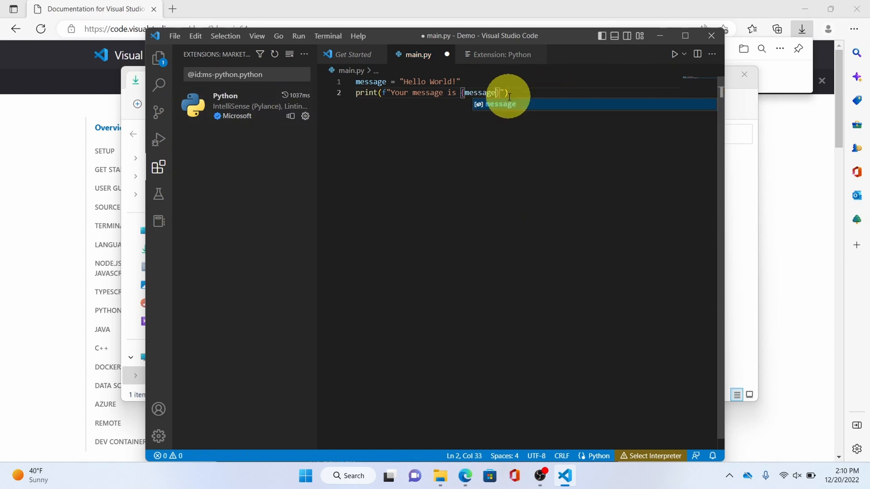
pyautogui.click(159, 58)
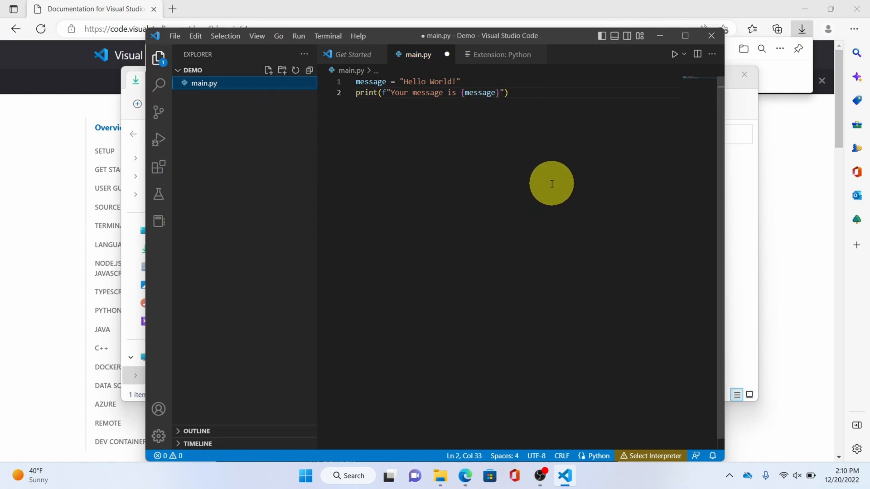
pyautogui.write('inde')
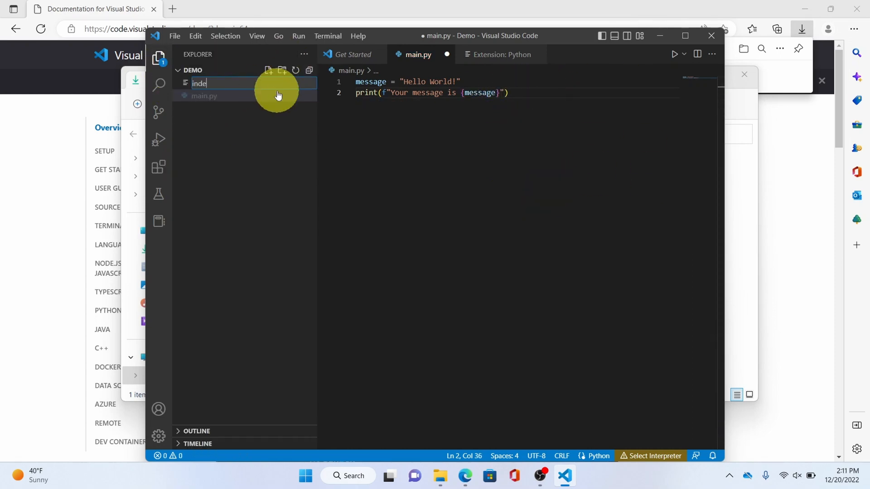